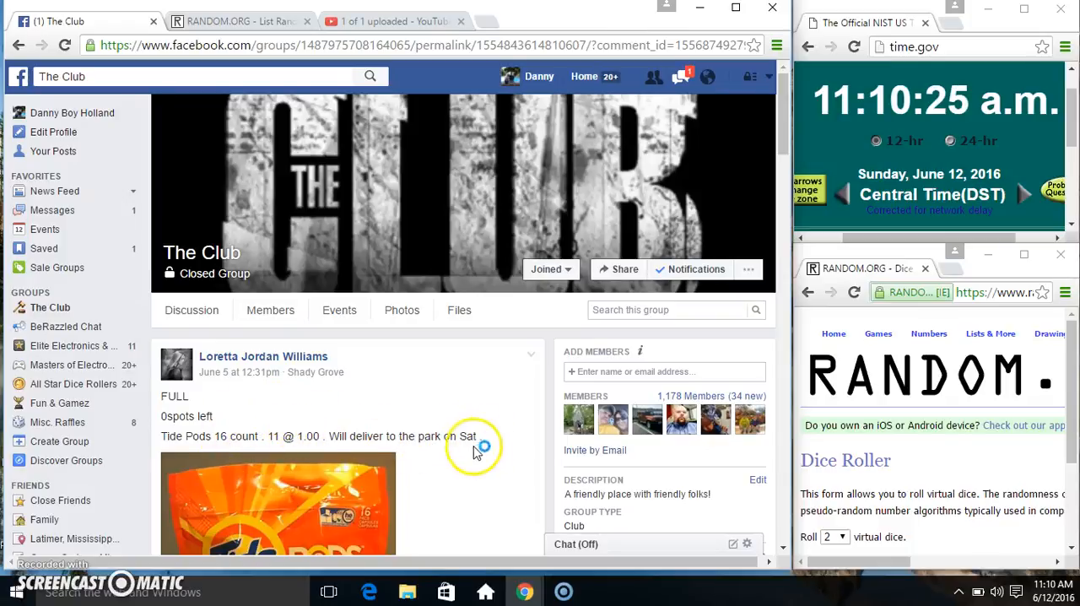
Scroll down the group post's comments to the eleven-name numbered spot list.
scroll("down", 3)
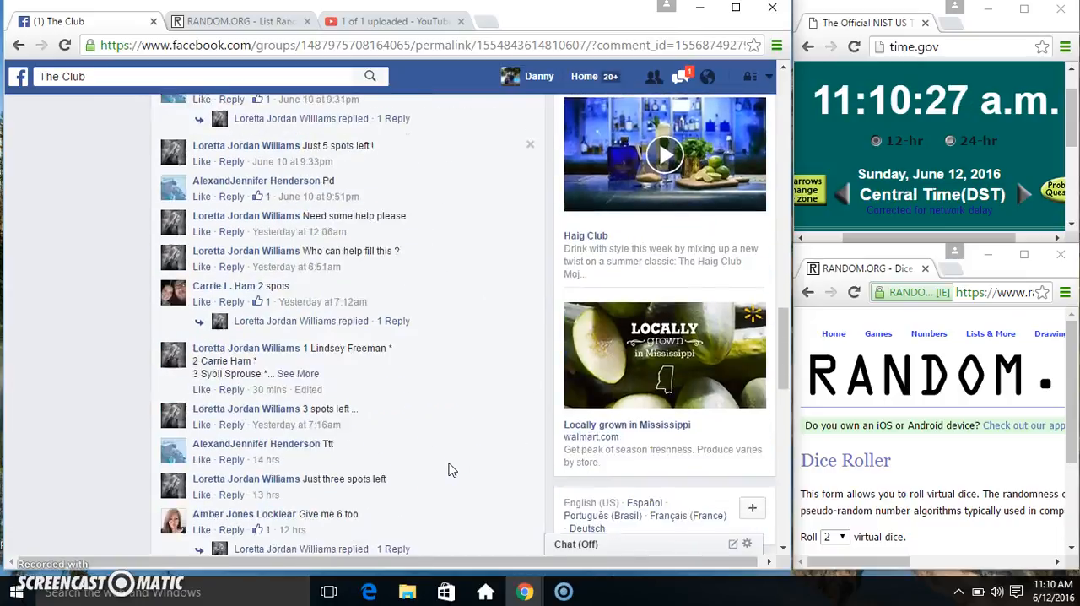
scroll("down", 3)
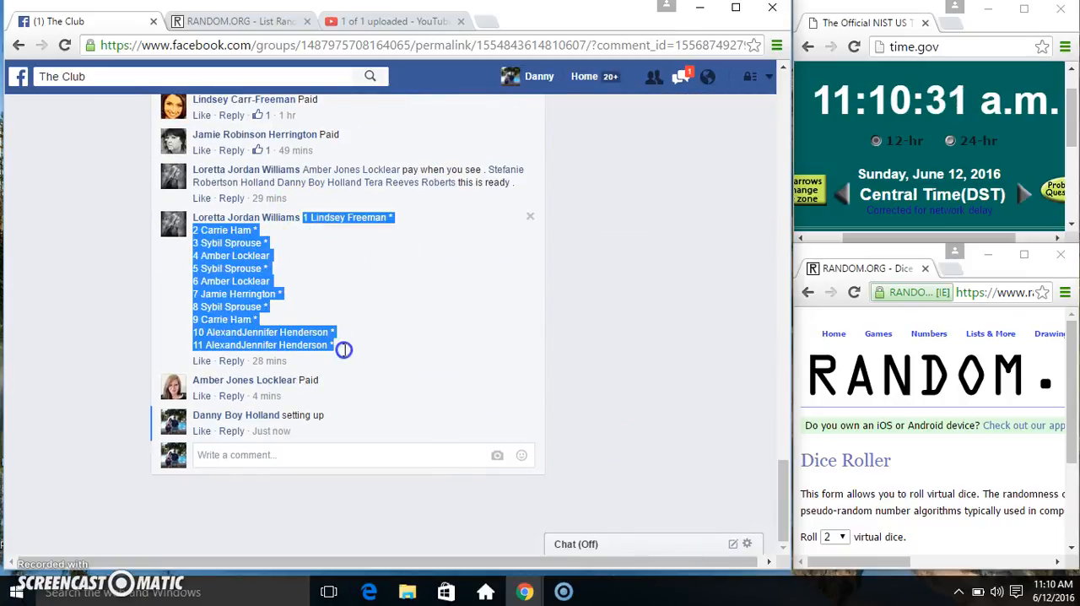
mouse_move(361, 405)
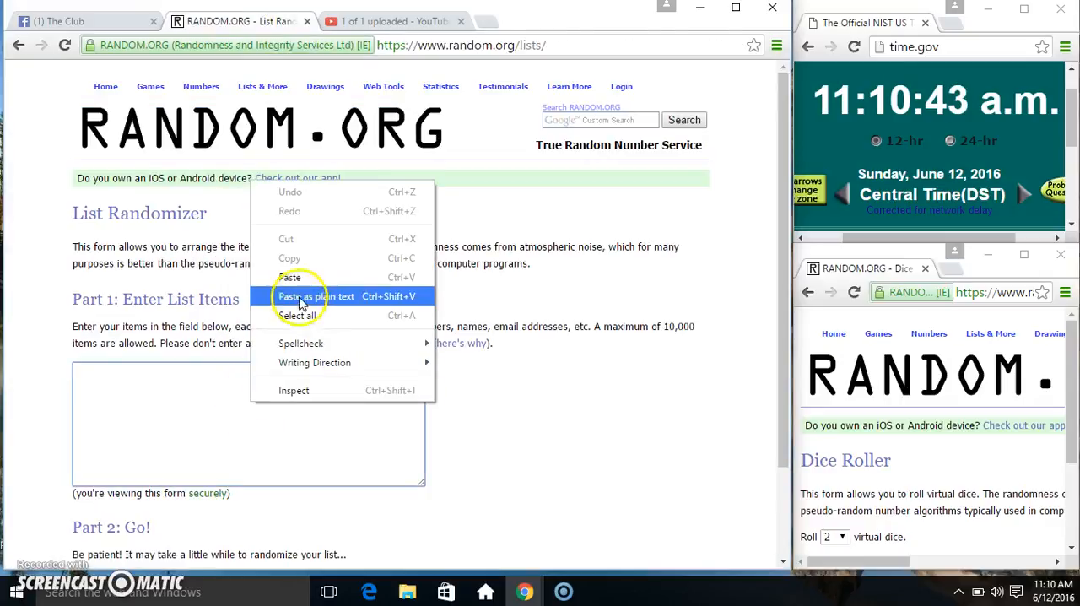
Paste the spot list as plain text into List Randomizer and roll two dice.
left_click(311, 296)
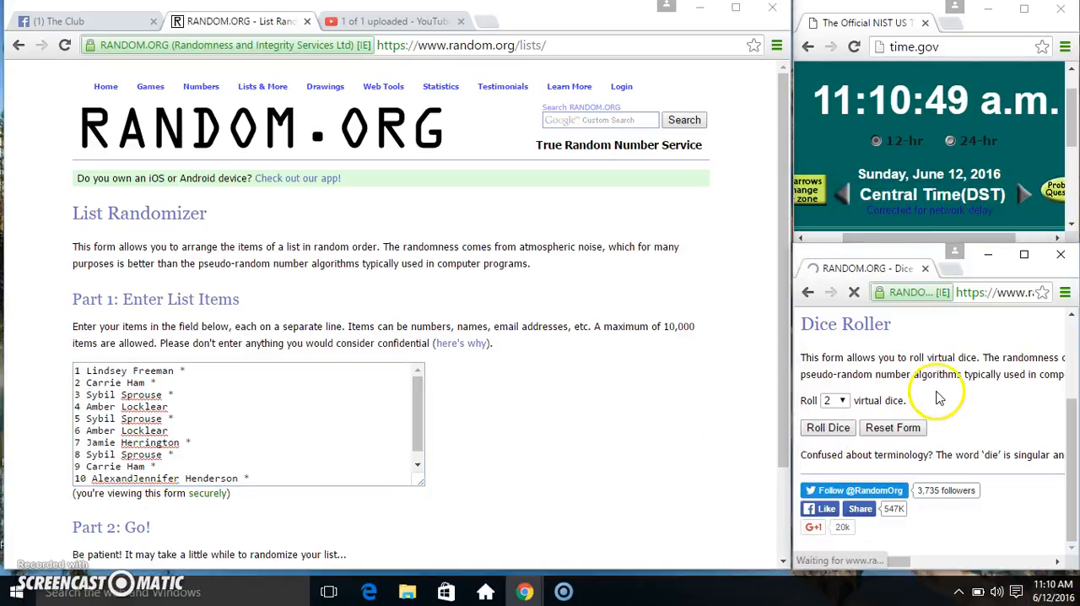
left_click(827, 427)
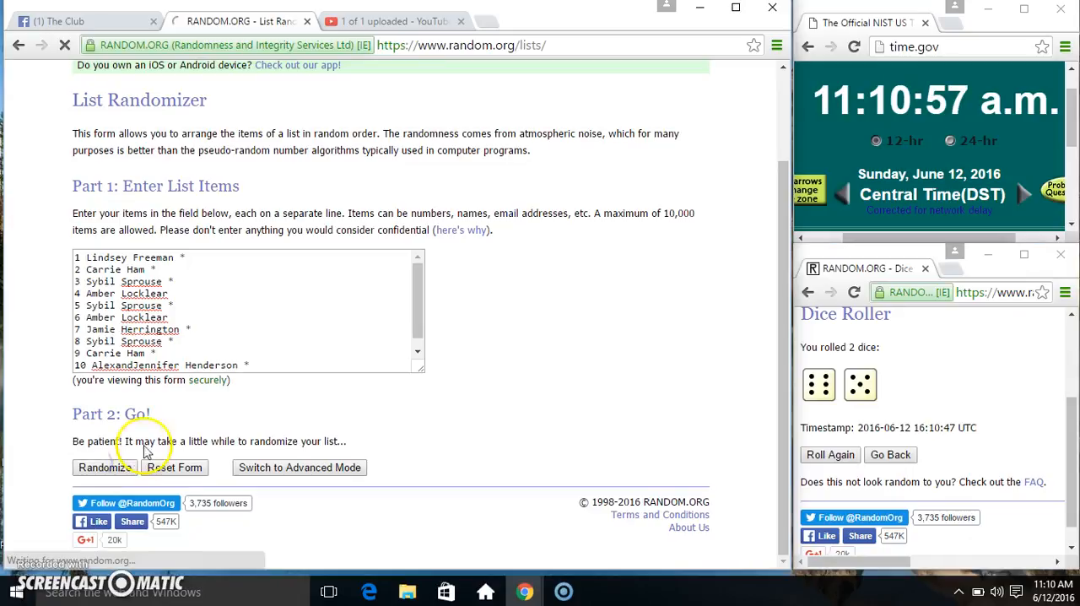
Randomize the spot list eleven times, then return to the Facebook group thread.
left_click(110, 467)
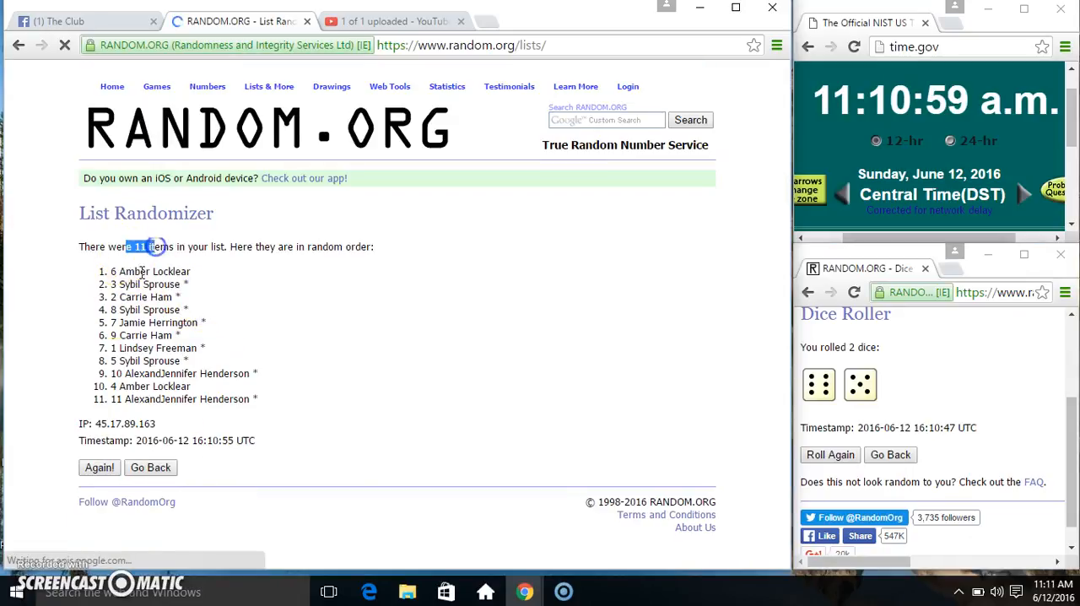
left_click(99, 468)
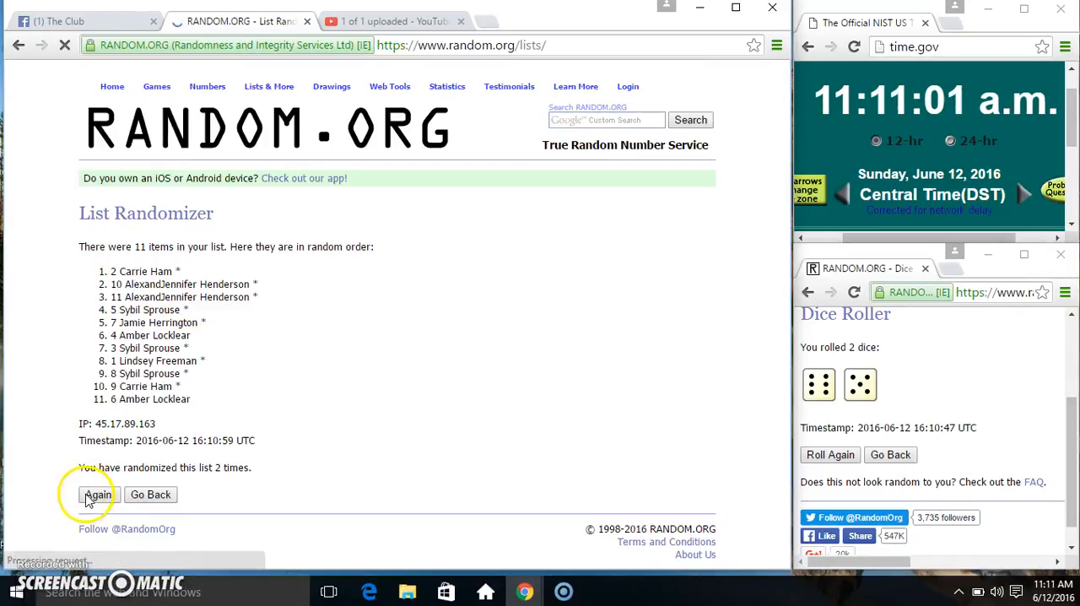
left_click(93, 494)
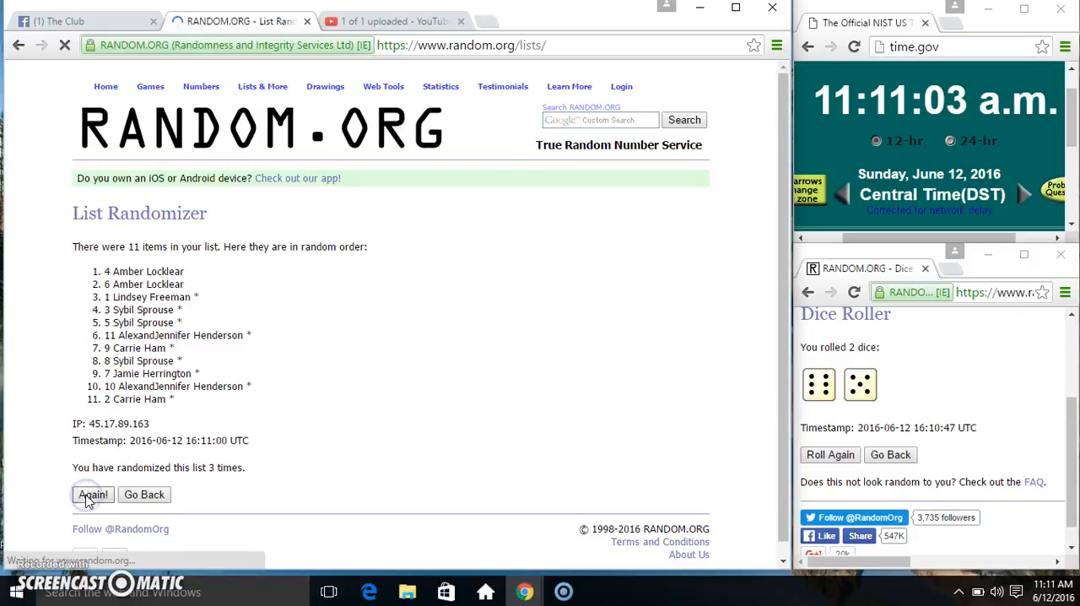
left_click(94, 494)
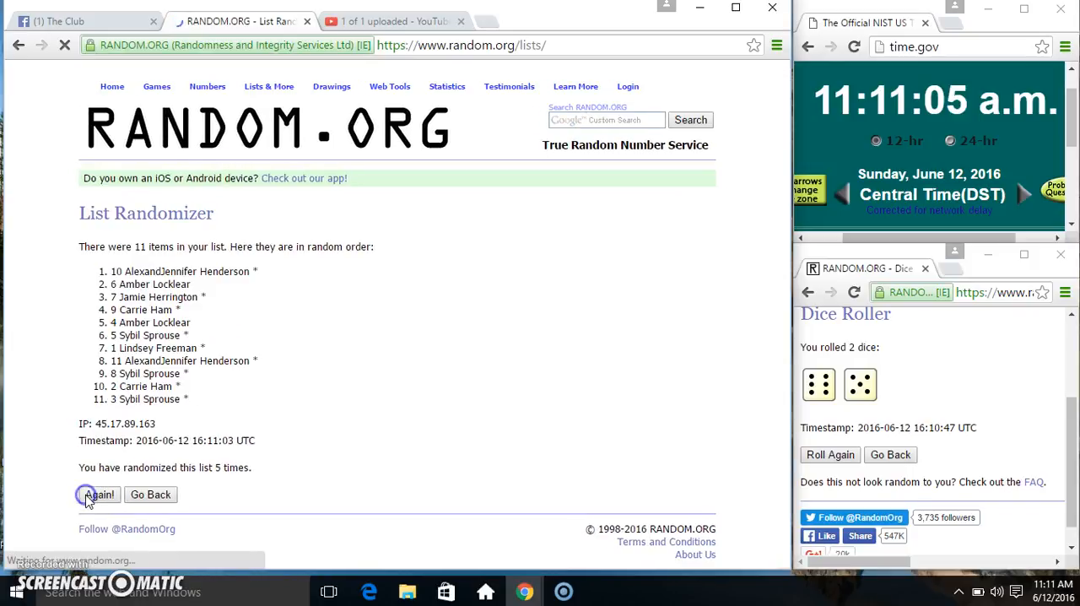
left_click(98, 494)
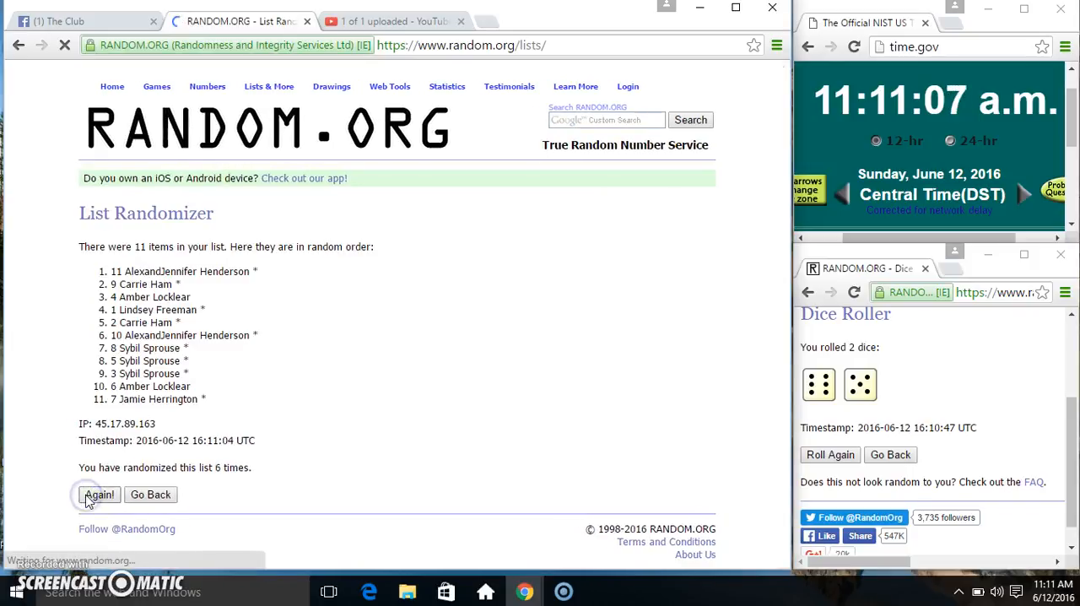
left_click(98, 493)
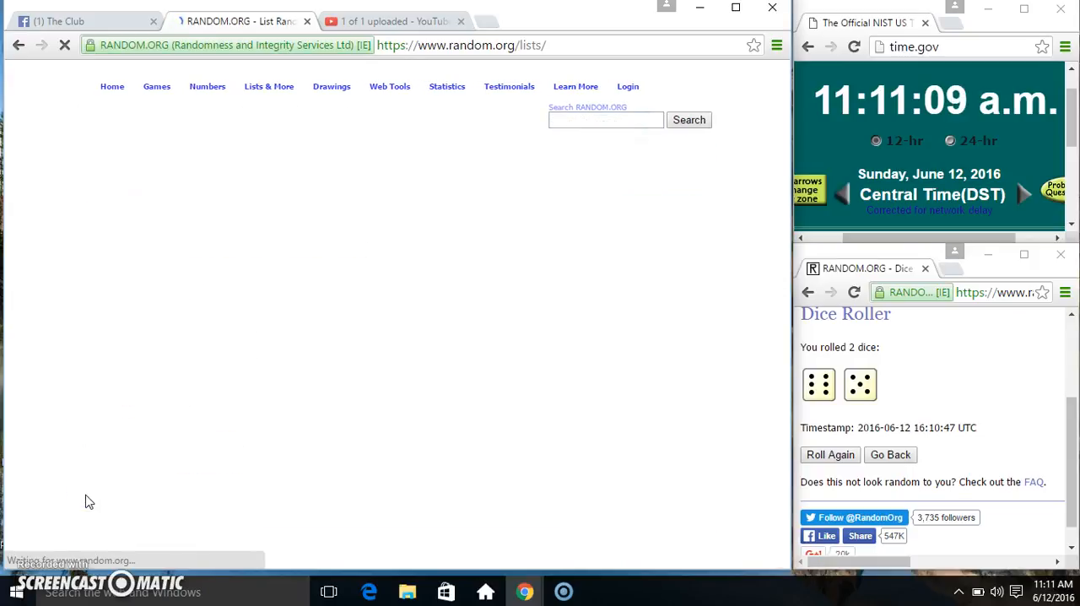
left_click(88, 495)
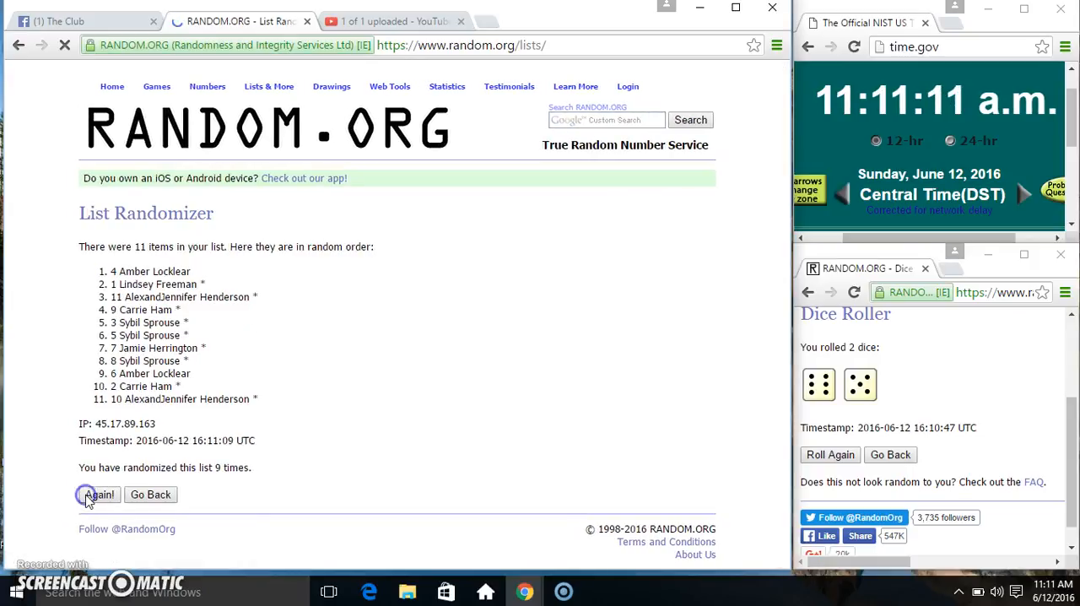
left_click(93, 494)
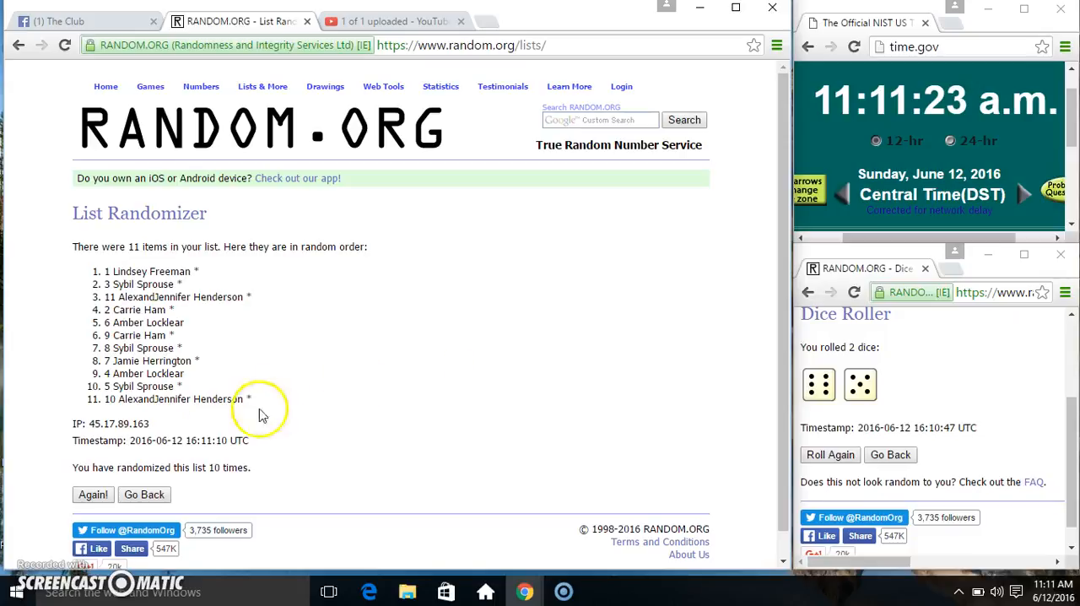
left_click(93, 494)
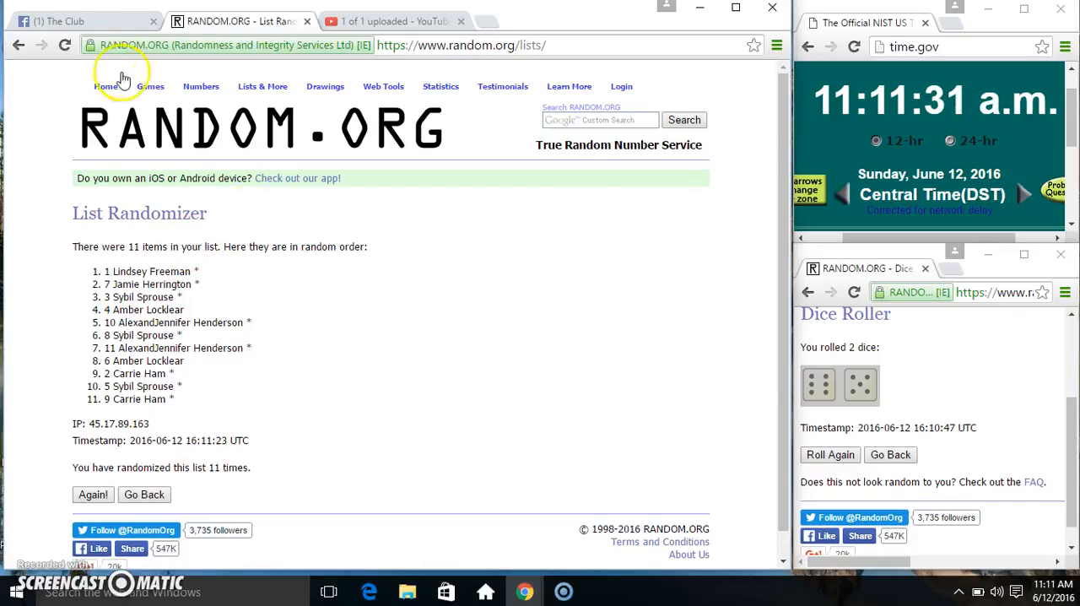
left_click(84, 22)
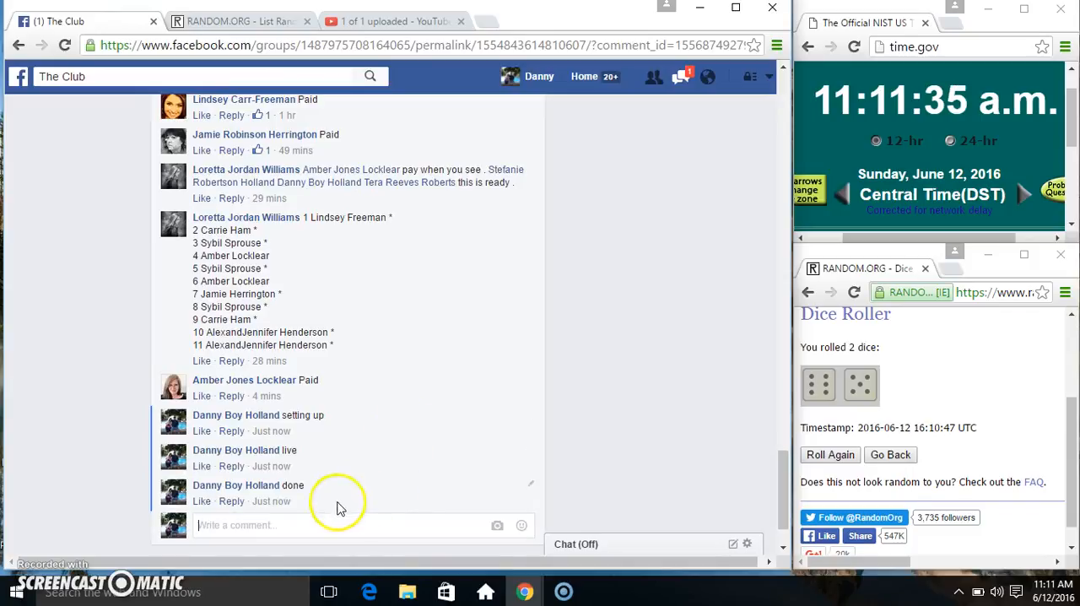
mouse_move(663, 534)
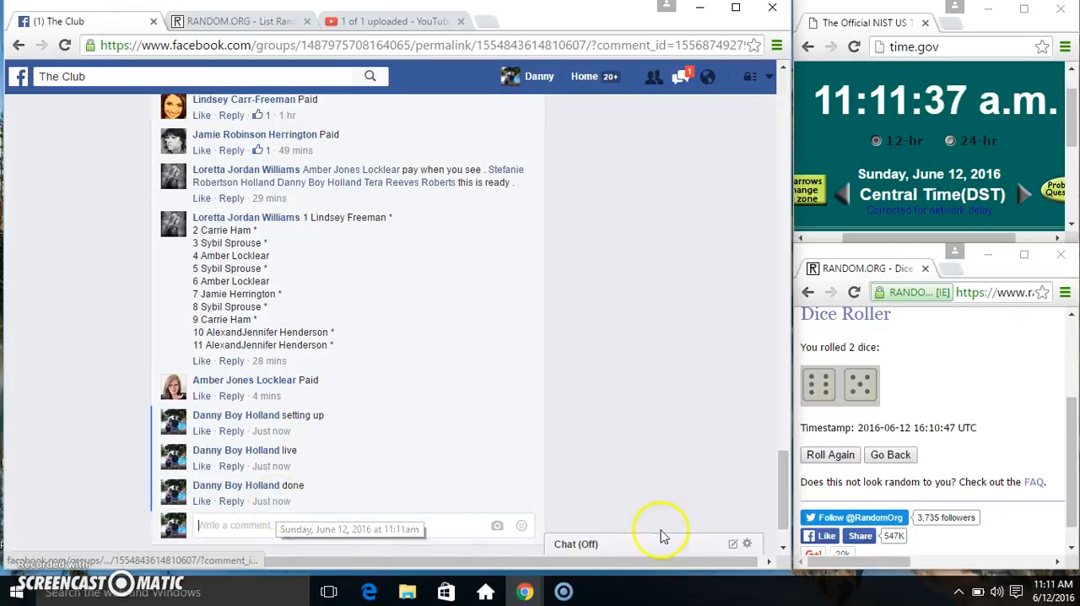